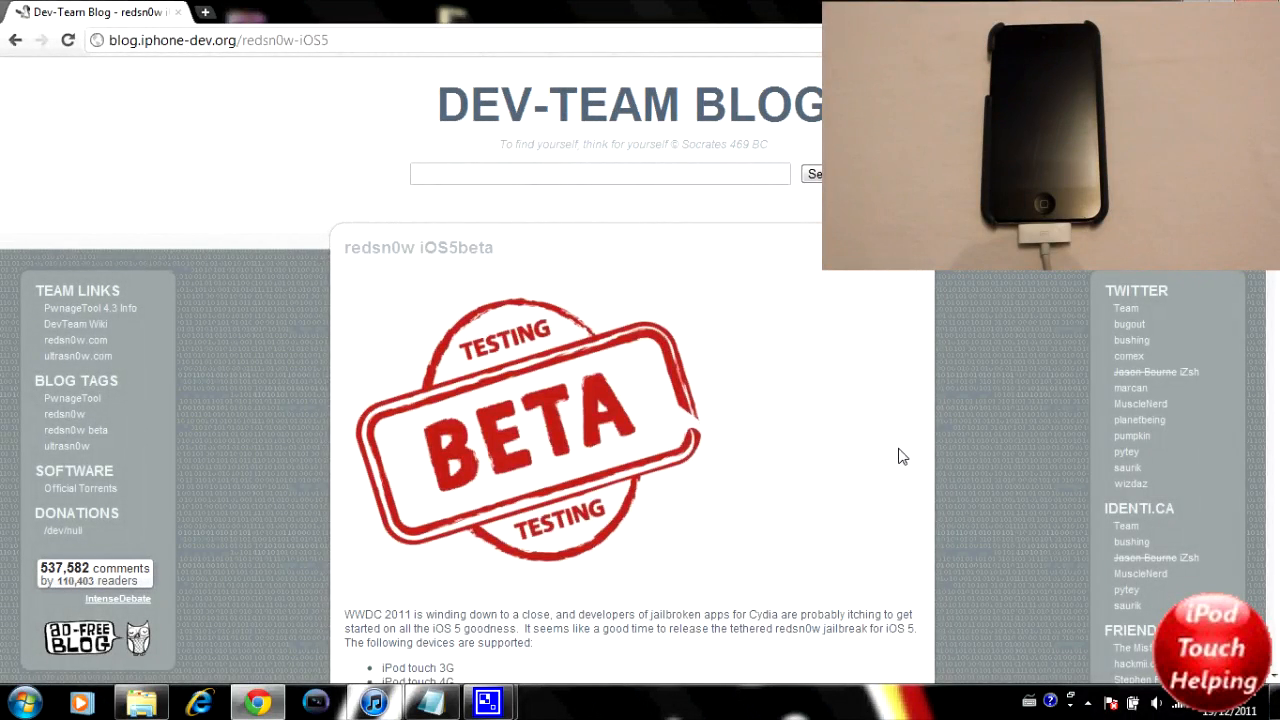
Step: Scroll the Dev-Team redsn0w iOS 5 post down to the redsn0w 0.9.9b9 for Windows link
scroll(down, 3)
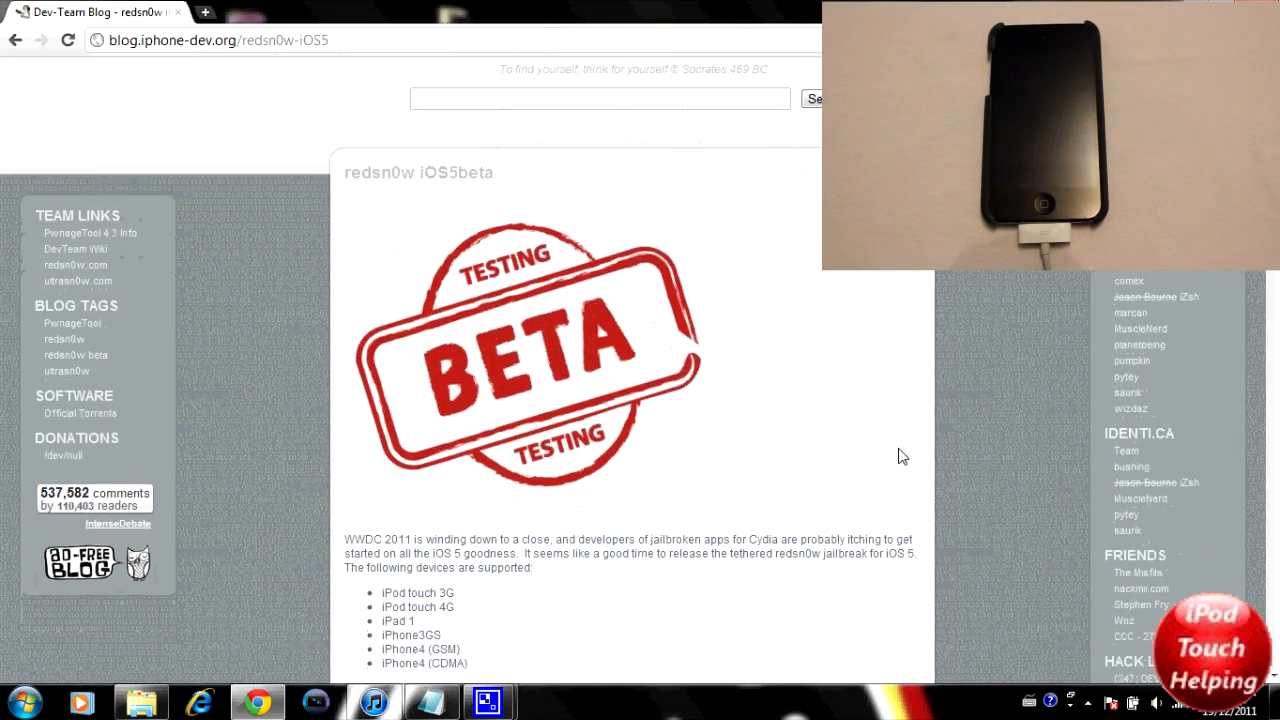
scroll(down, 3)
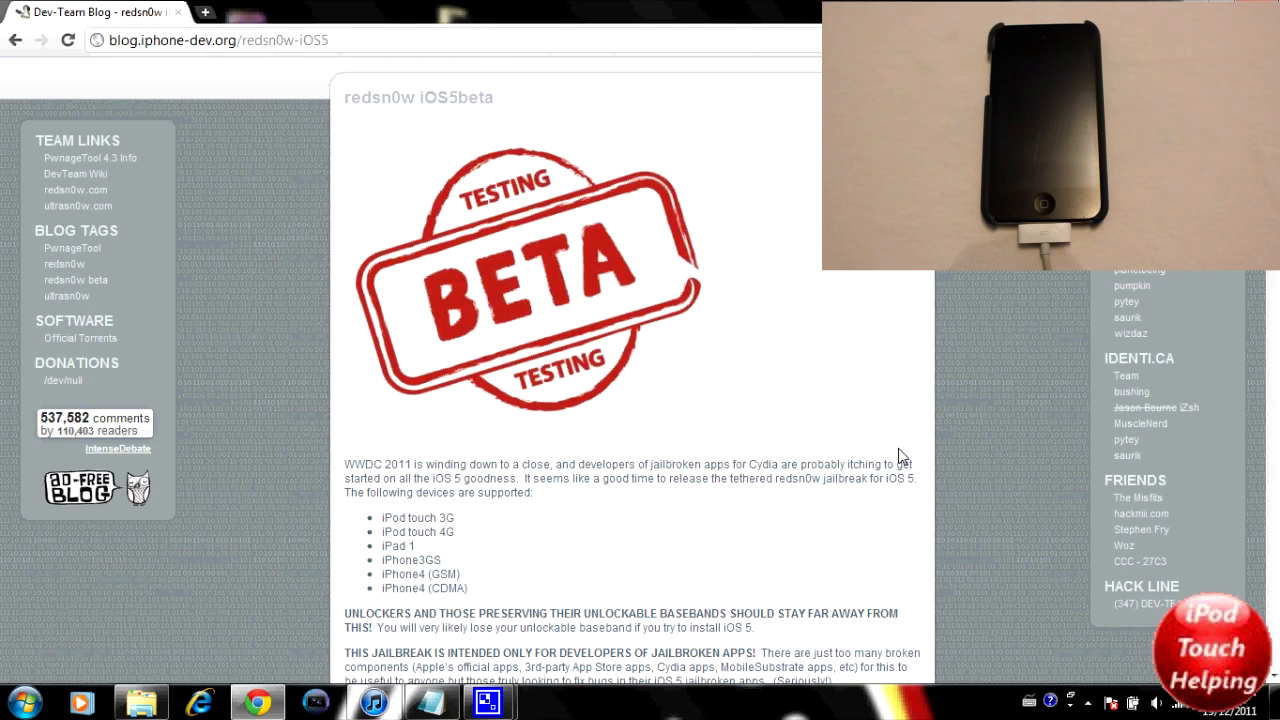
scroll(down, 3)
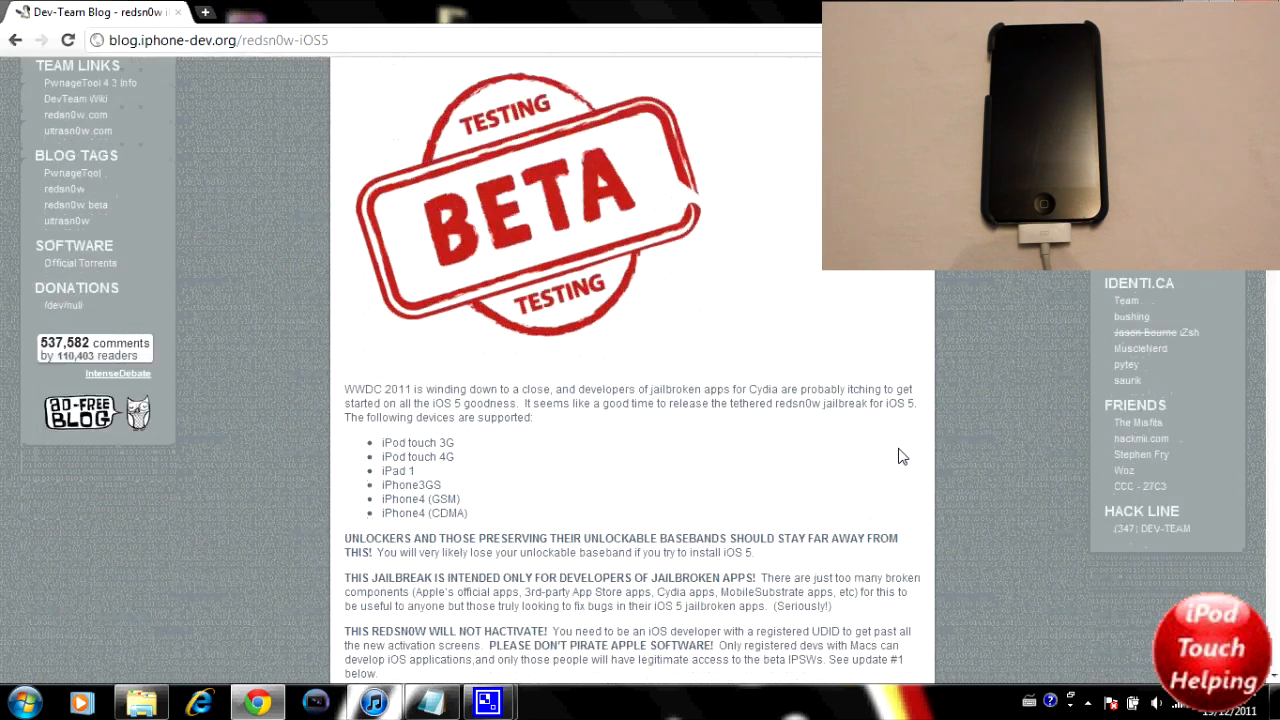
scroll(down, 3)
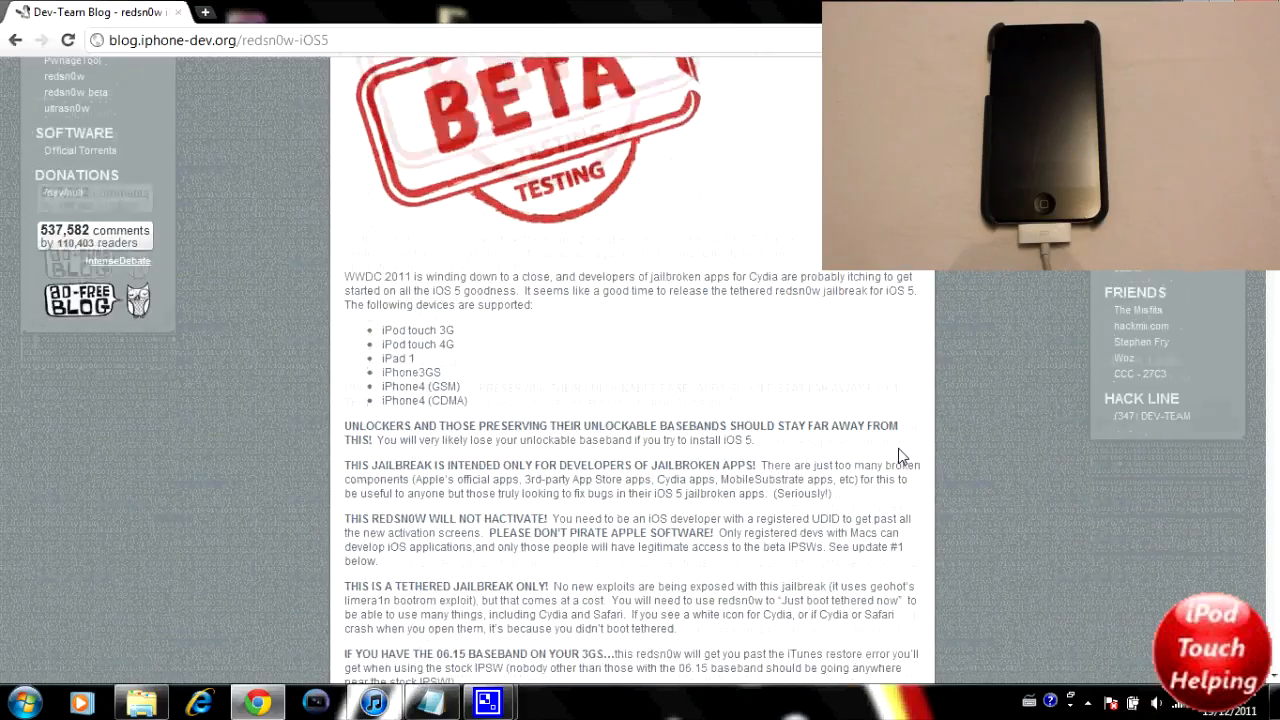
scroll(down, 3)
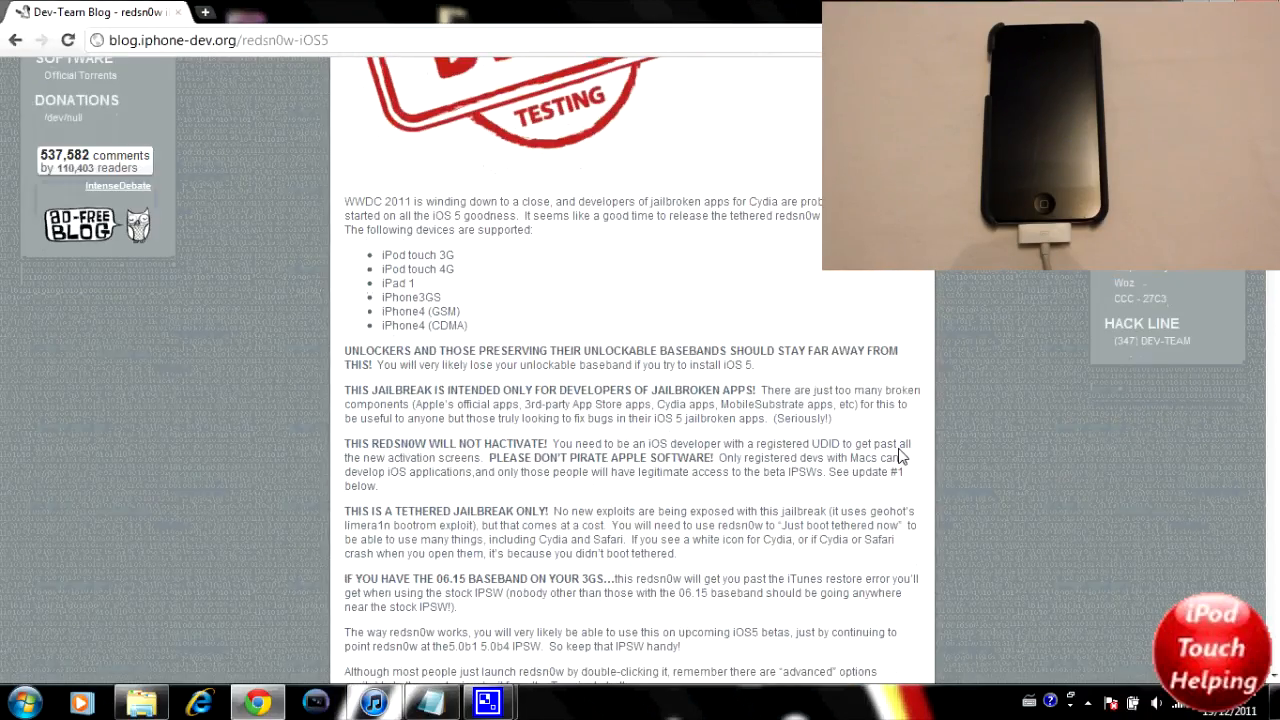
scroll(down, 3)
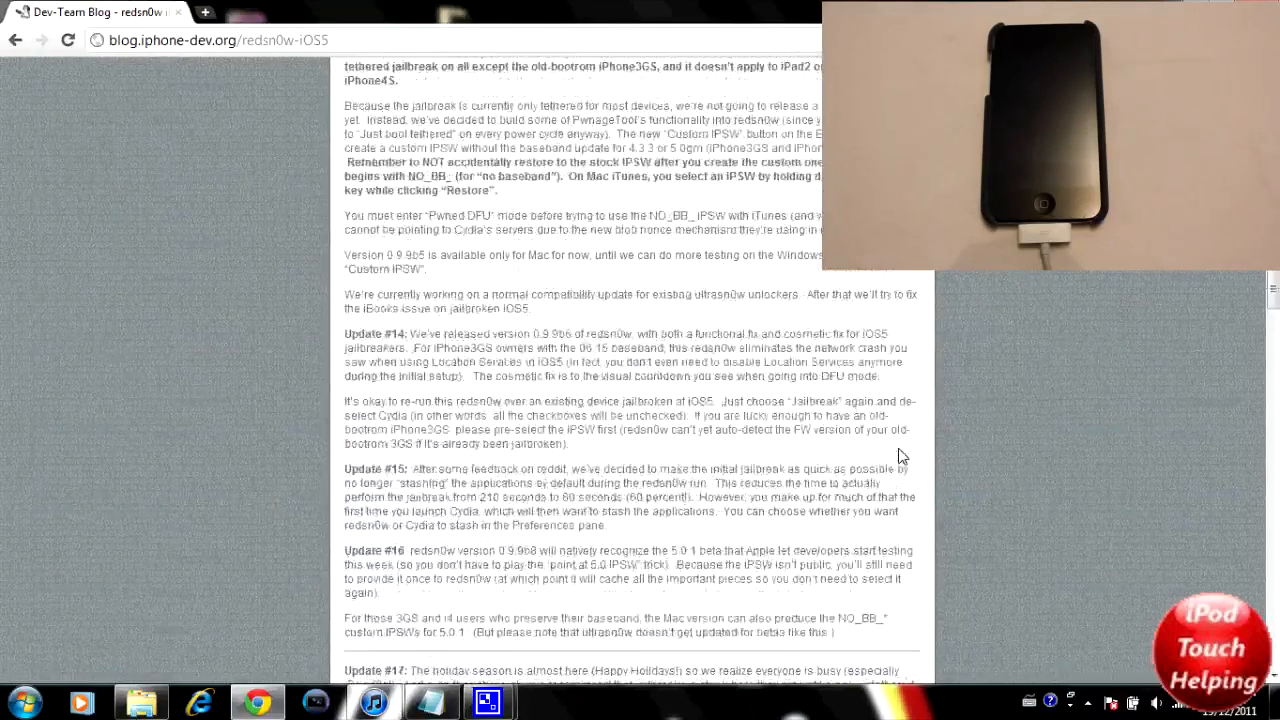
scroll(down, 3)
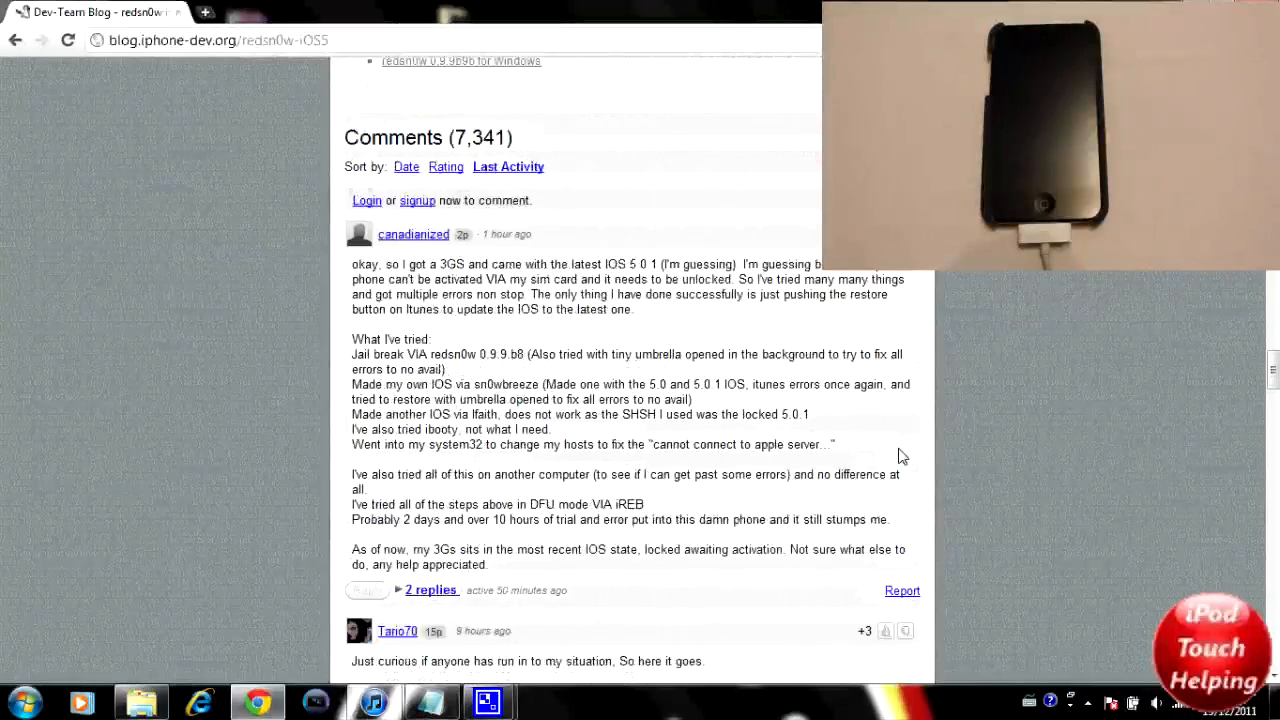
scroll(up, 3)
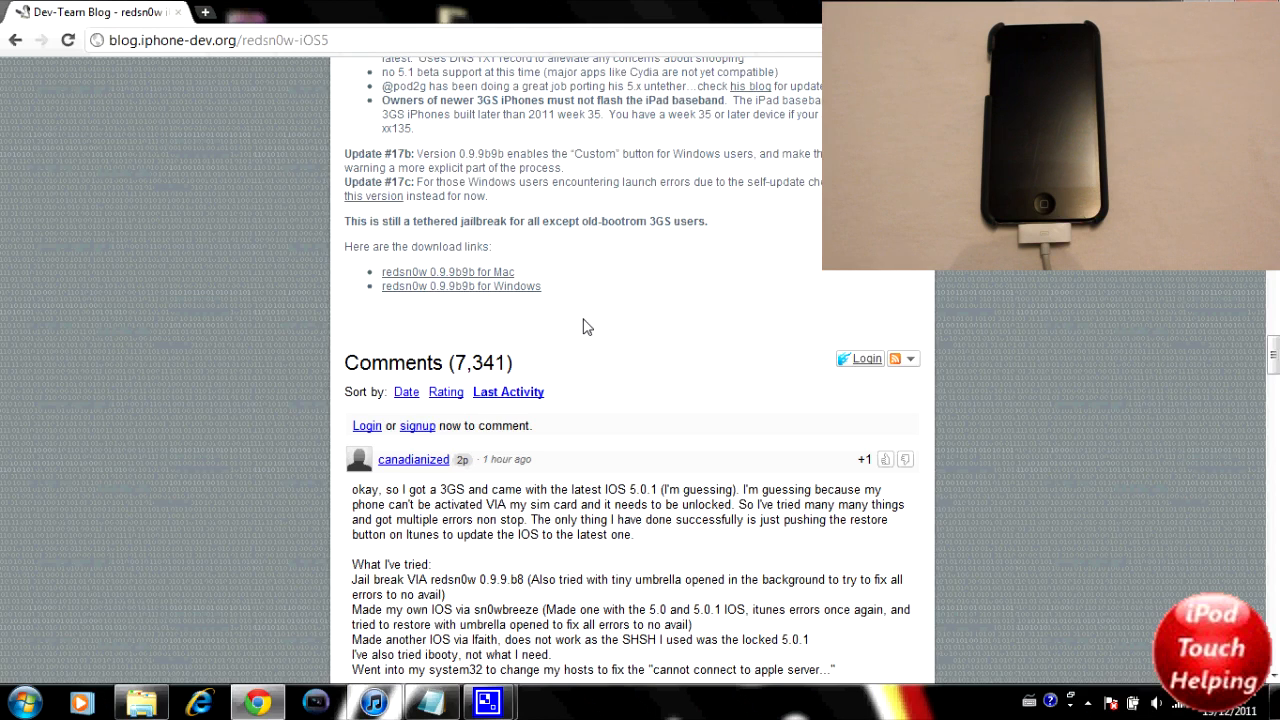
mouse_move(475, 295)
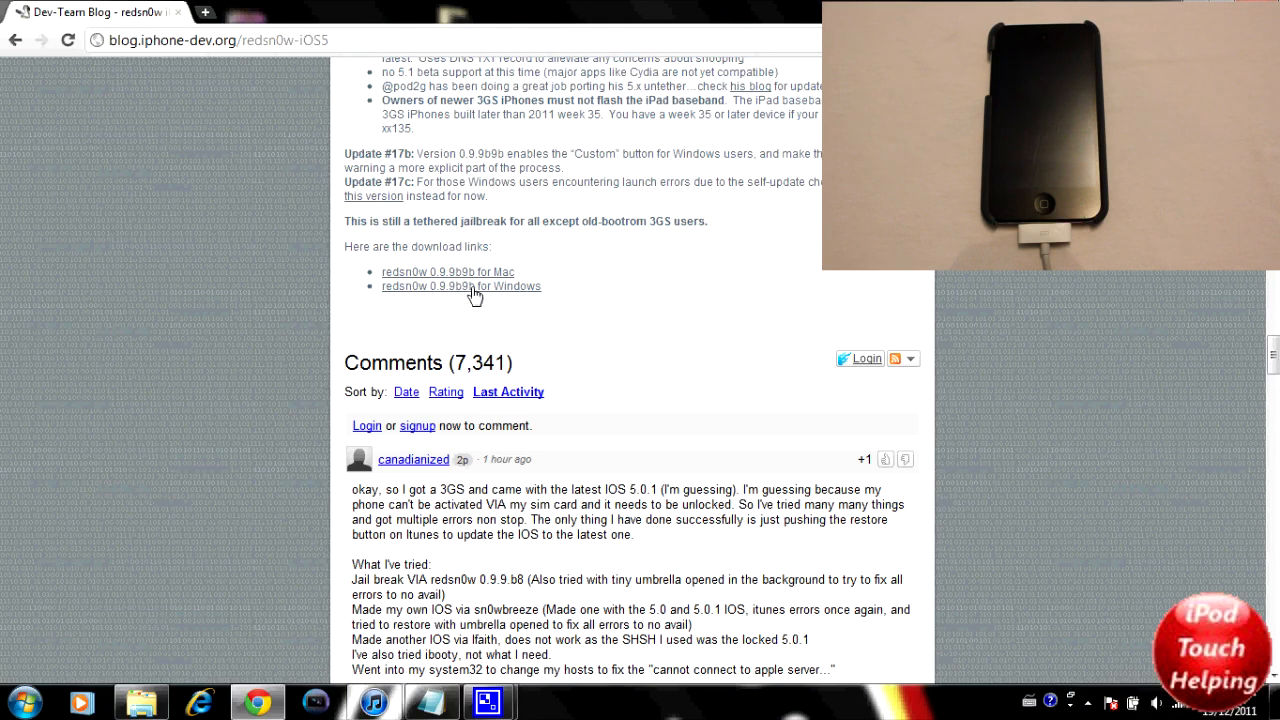
mouse_move(519, 294)
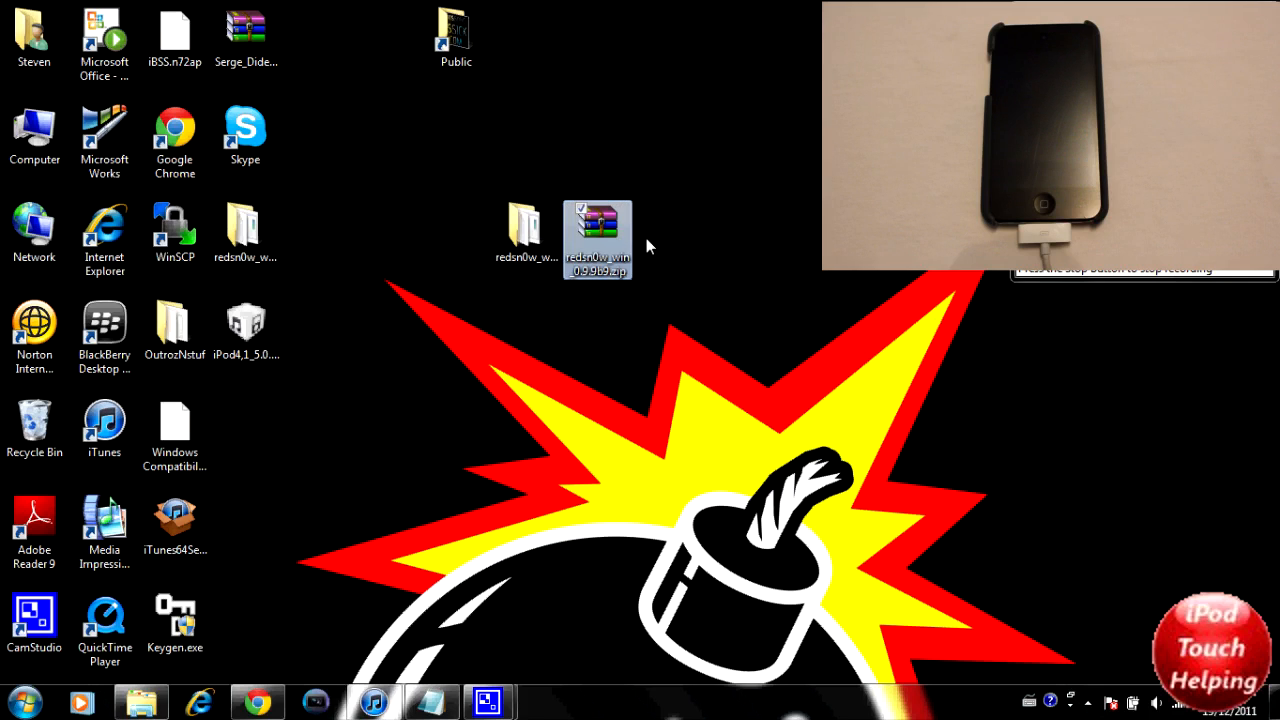
mouse_move(600, 248)
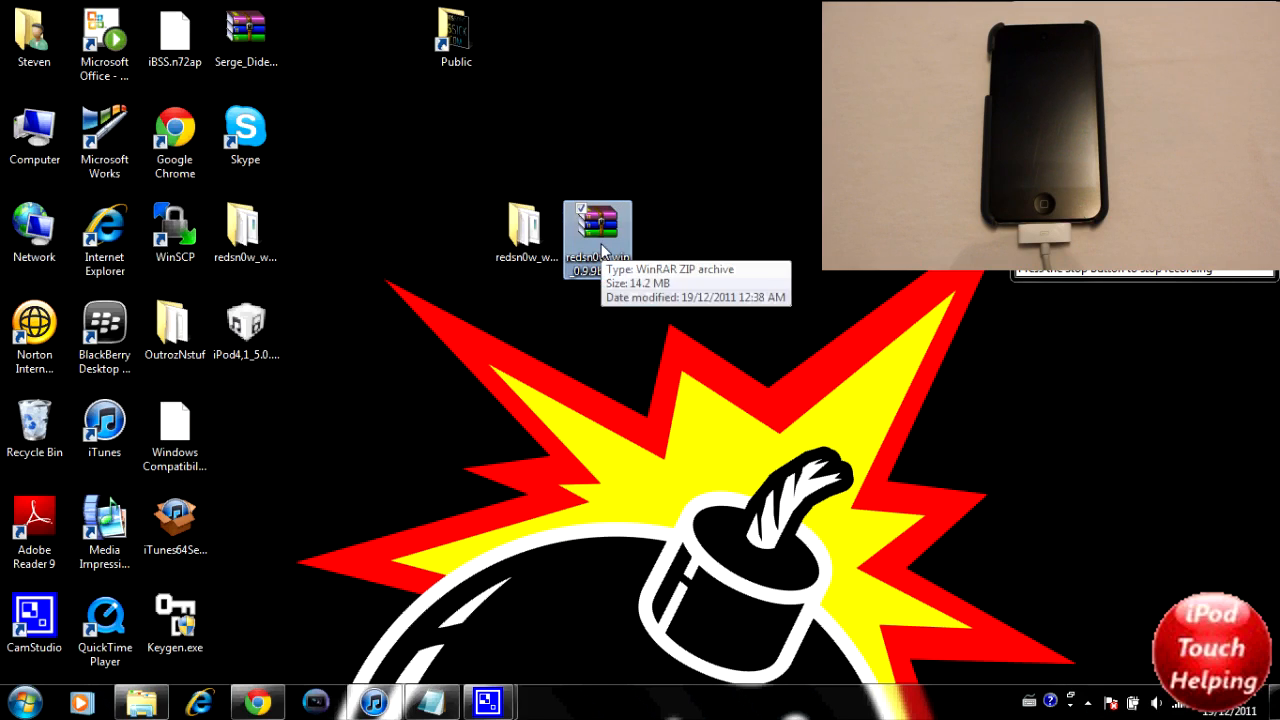
mouse_move(715, 202)
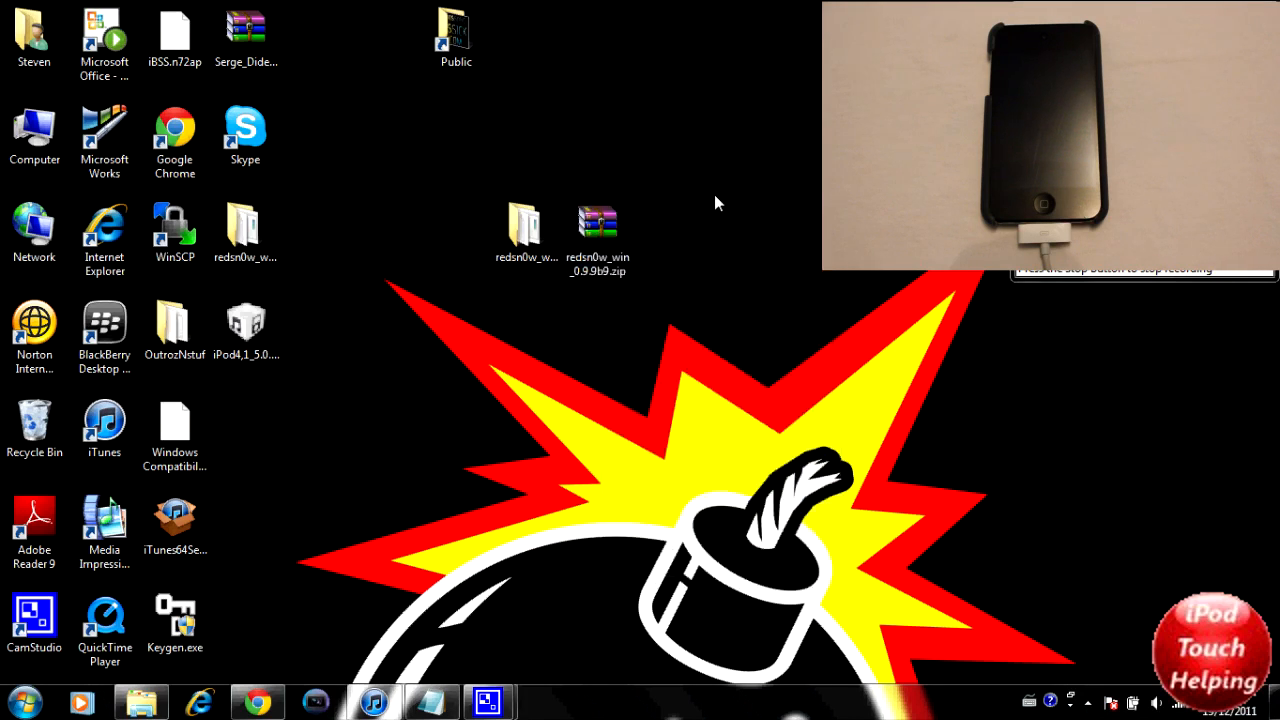
Step: Select the extracted redsn0w_win_0.9.9b9 folder beside its zip on the desktop
click(527, 225)
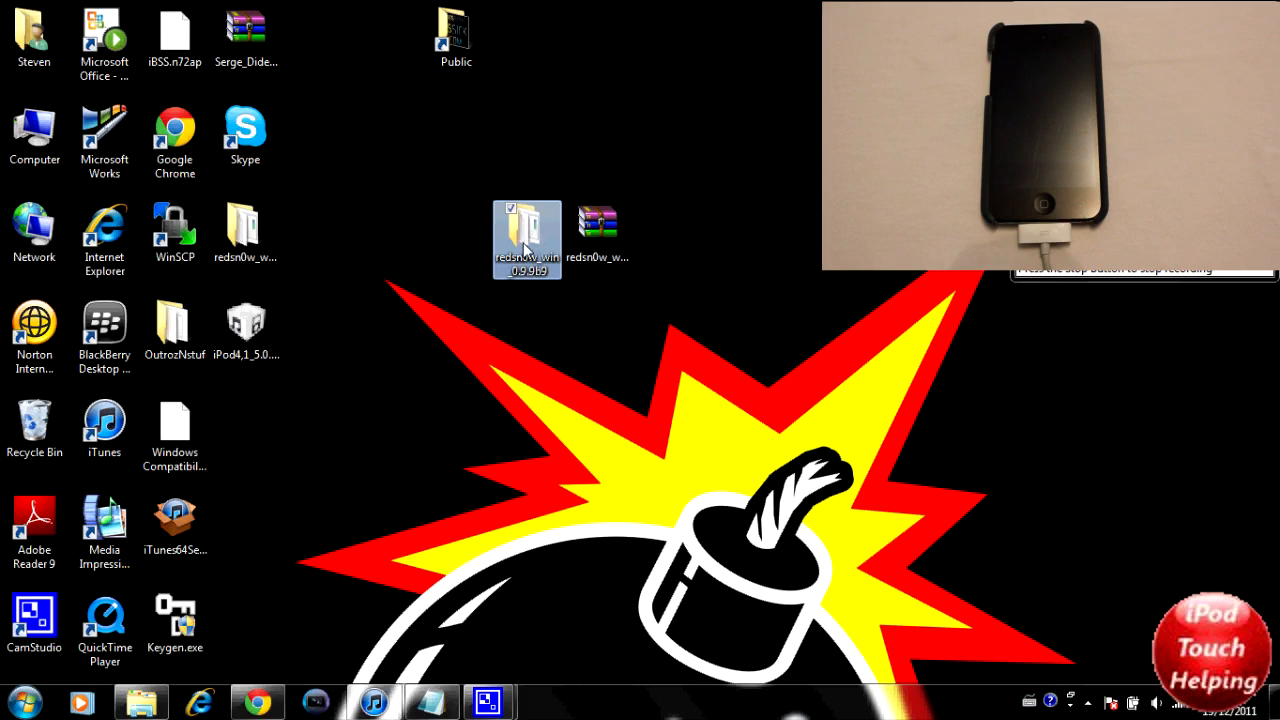
mouse_move(526, 240)
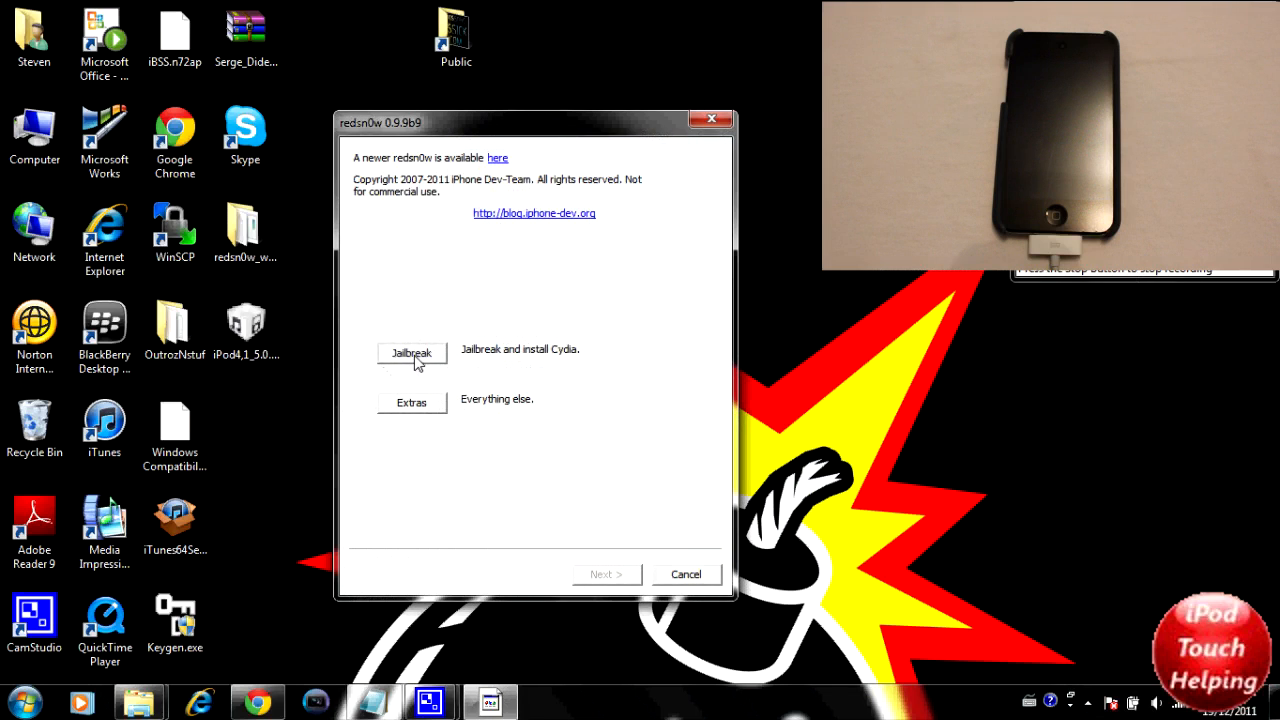
Step: Start redsn0w's Jailbreak wizard to reach the power-off-and-plug-in instructions
click(411, 352)
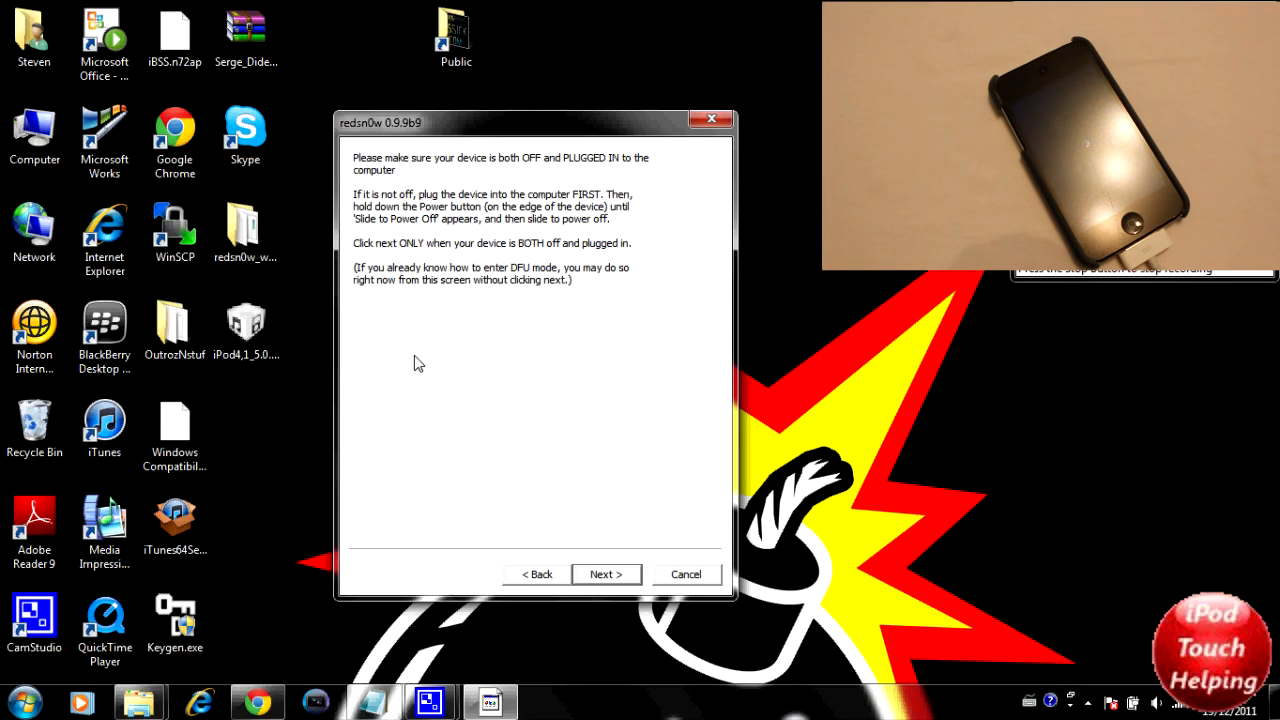
mouse_move(600, 522)
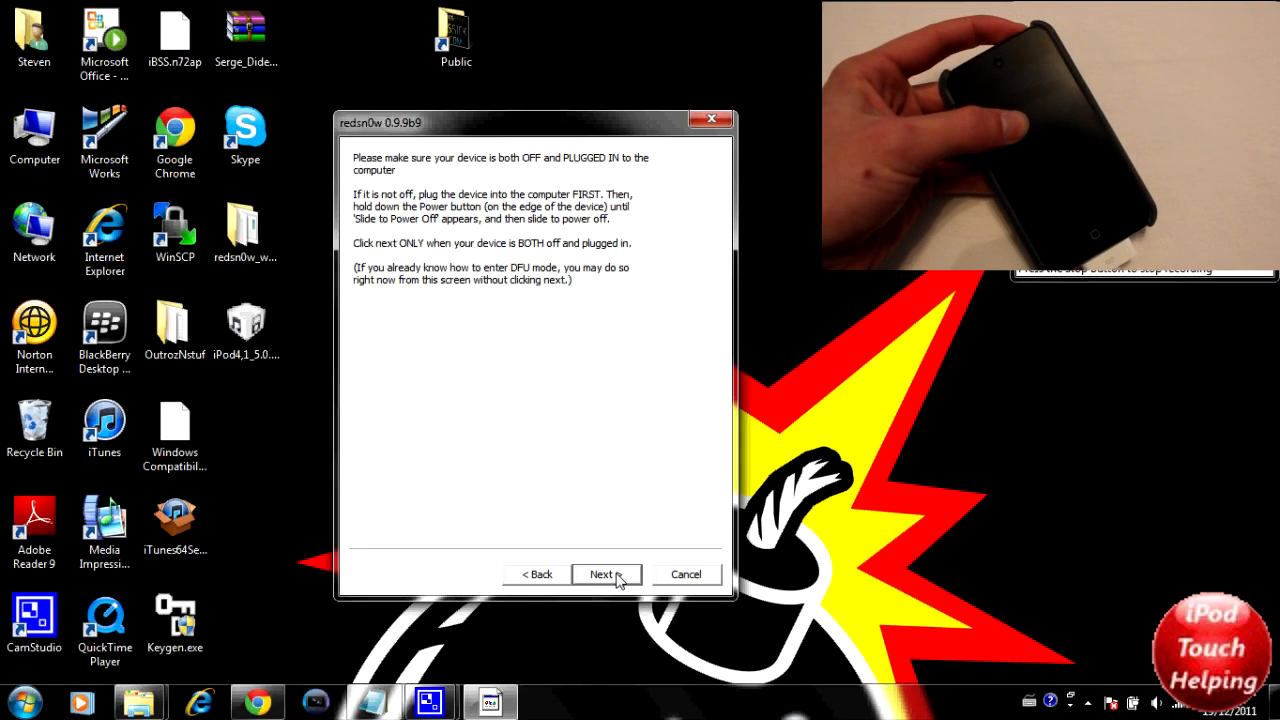
Step: Confirm the iPod is off and plugged in, then follow the DFU button countdown
click(601, 574)
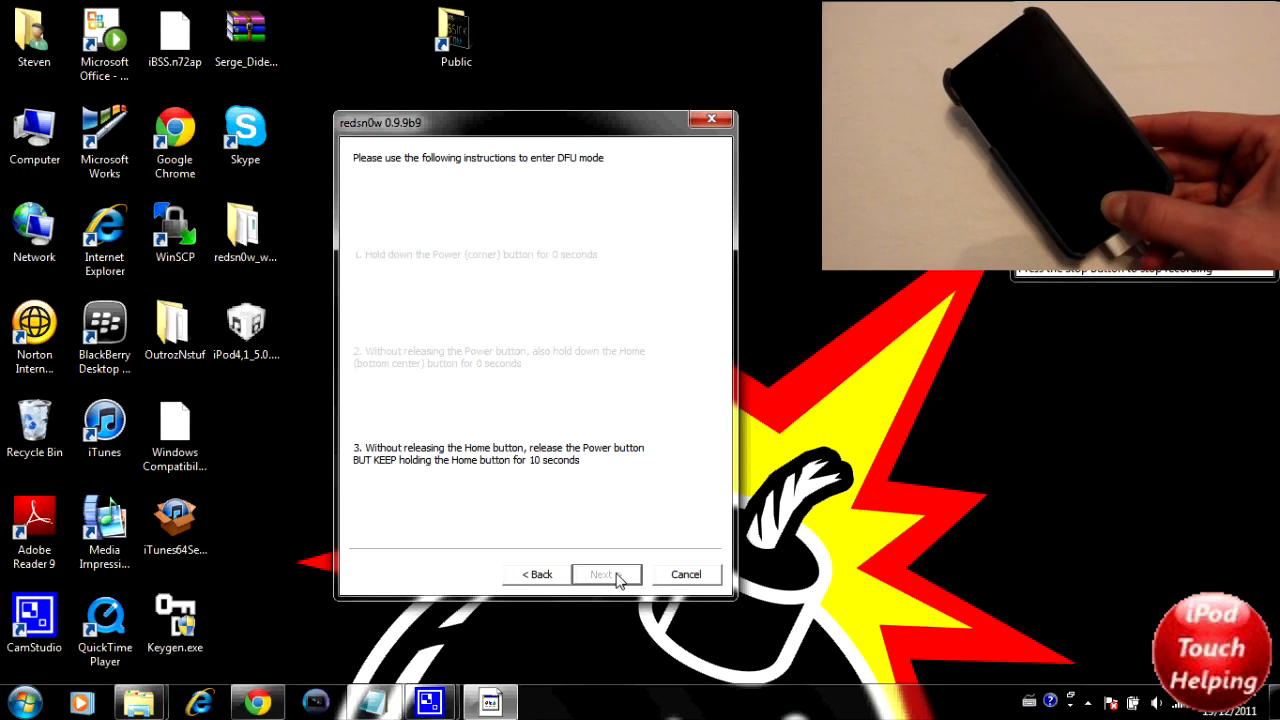
click(600, 574)
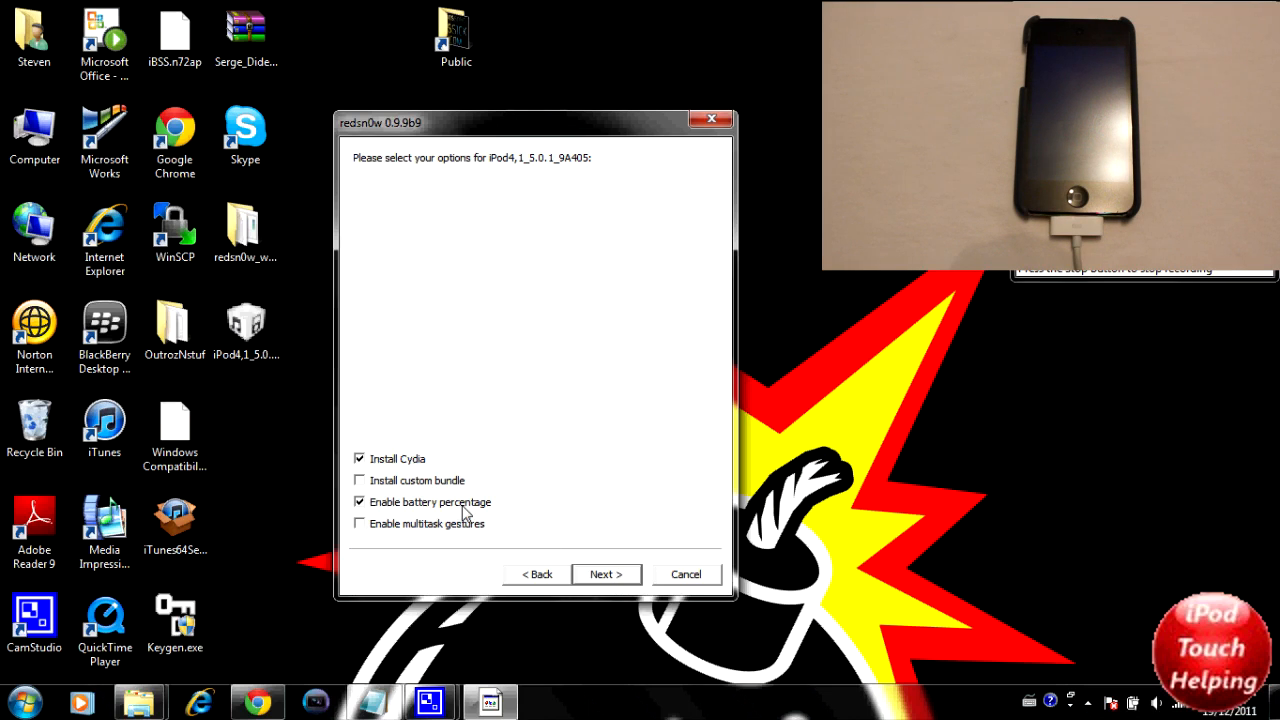
mouse_move(420, 465)
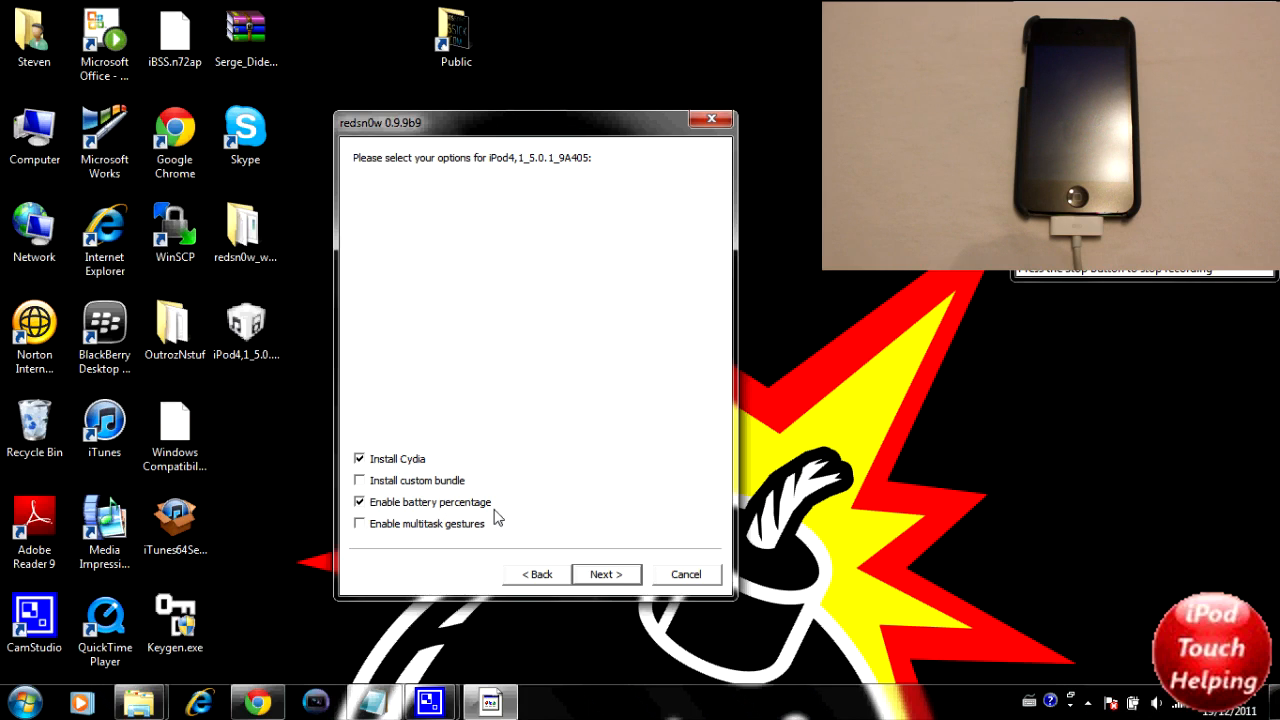
Step: Run the jailbreak with Install Cydia and Enable battery percentage kept checked
click(606, 573)
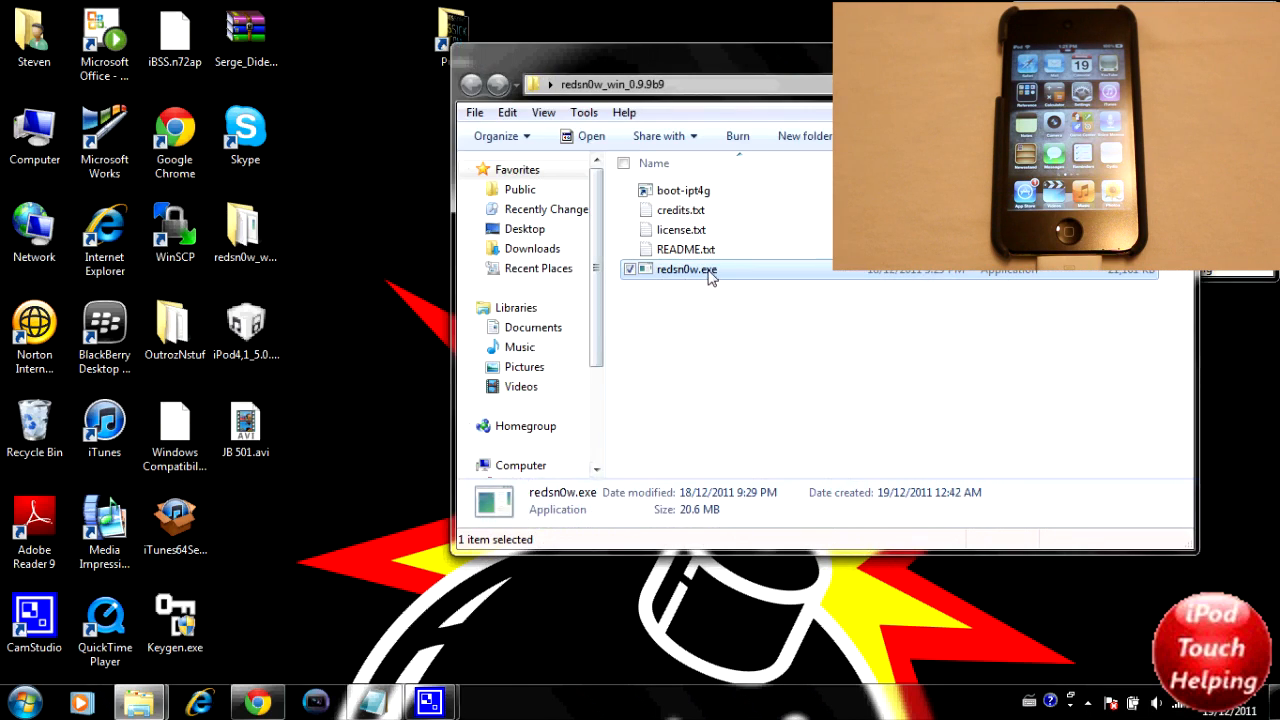
Step: Relaunch redsn0w.exe from the redsn0w_win_0.9.9b9 folder
double_click(685, 269)
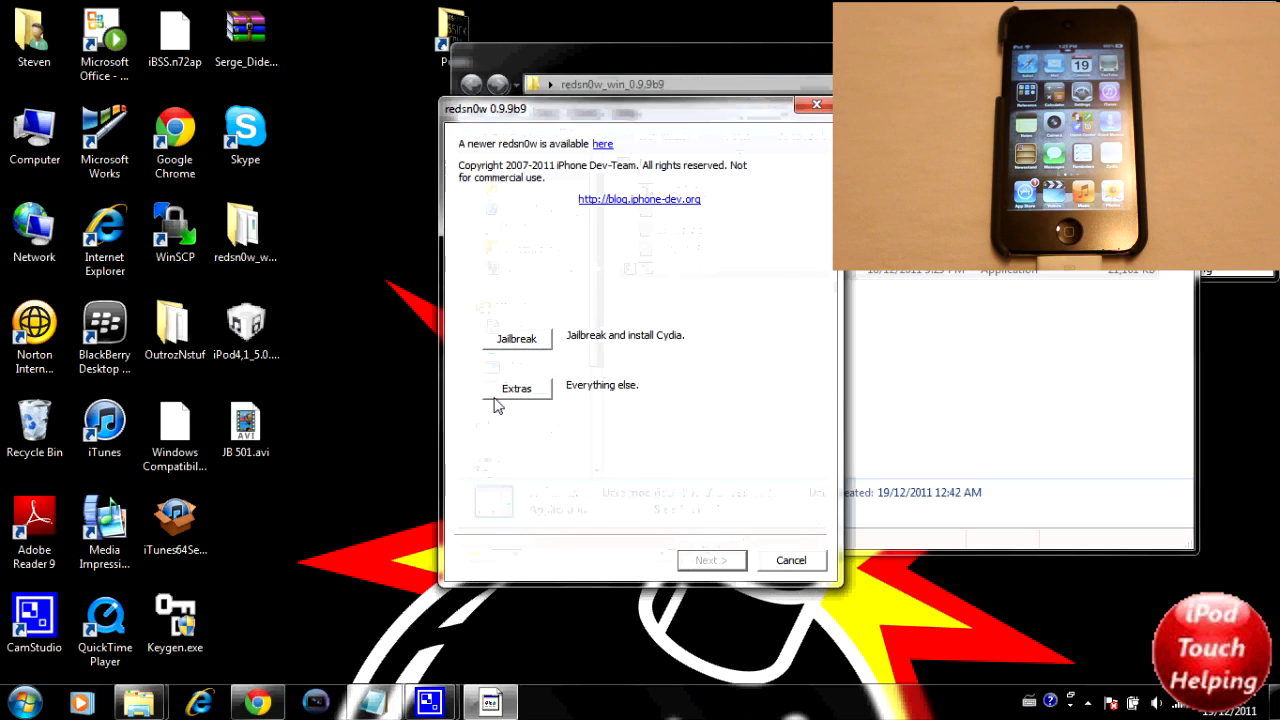
Step: Choose Extras, then Just boot, to start a tethered boot
click(516, 388)
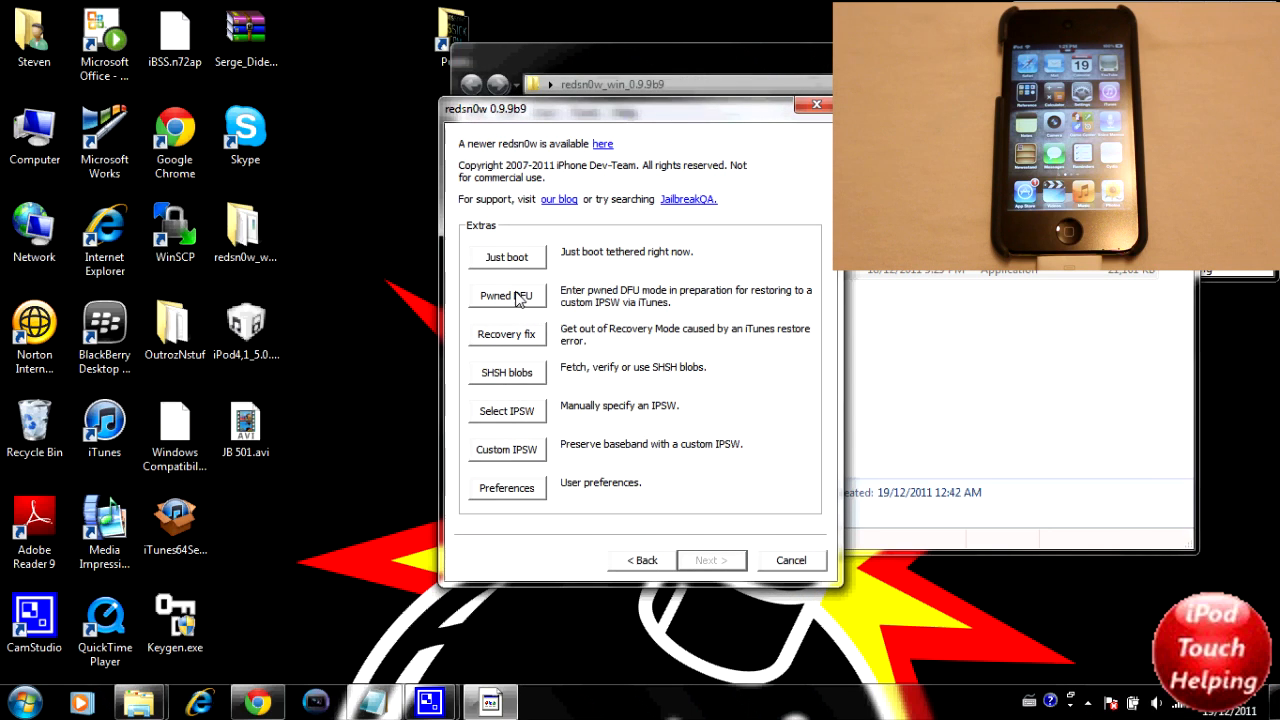
click(506, 296)
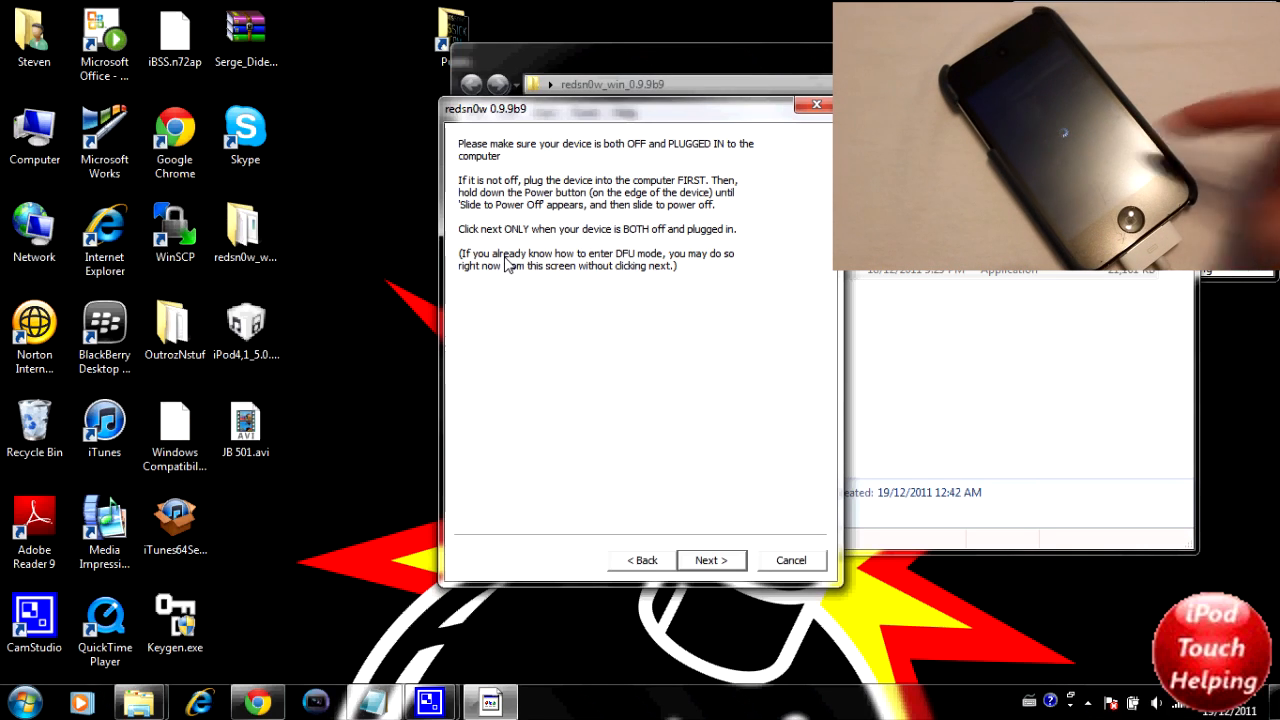
mouse_move(720, 490)
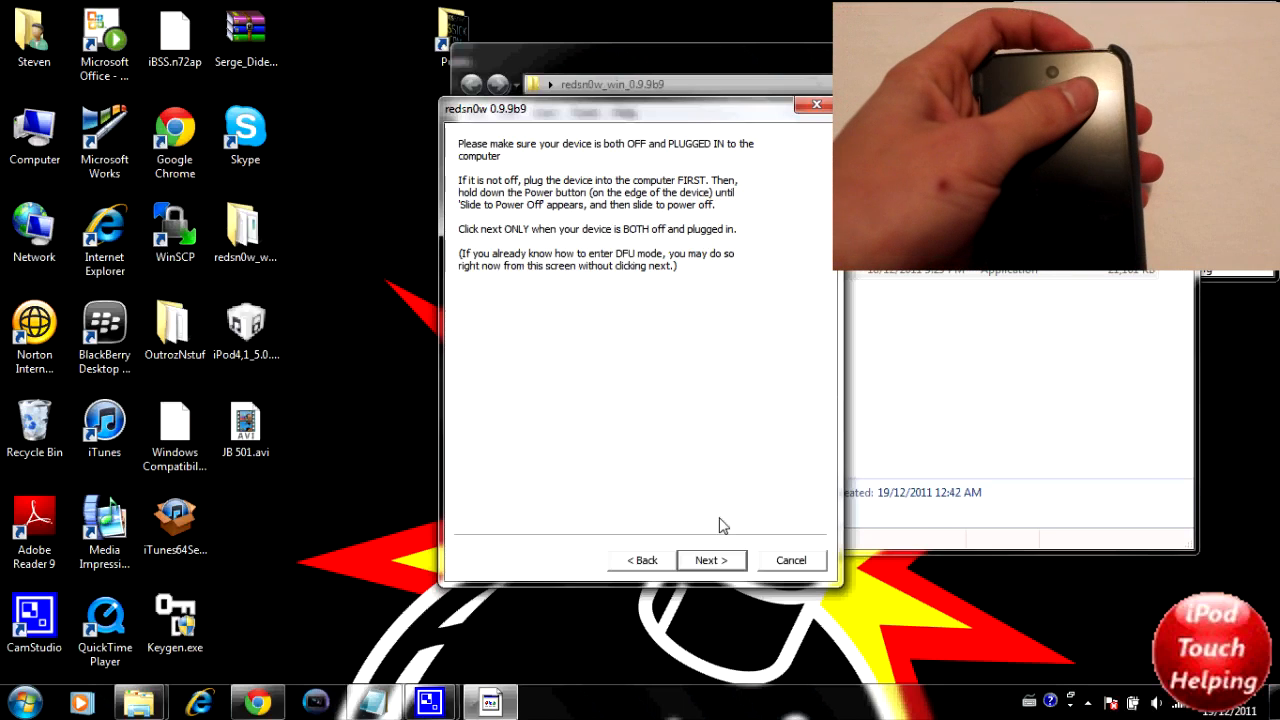
Step: Confirm the iPod is powered off and follow the DFU countdown to finish the tethered boot
click(710, 560)
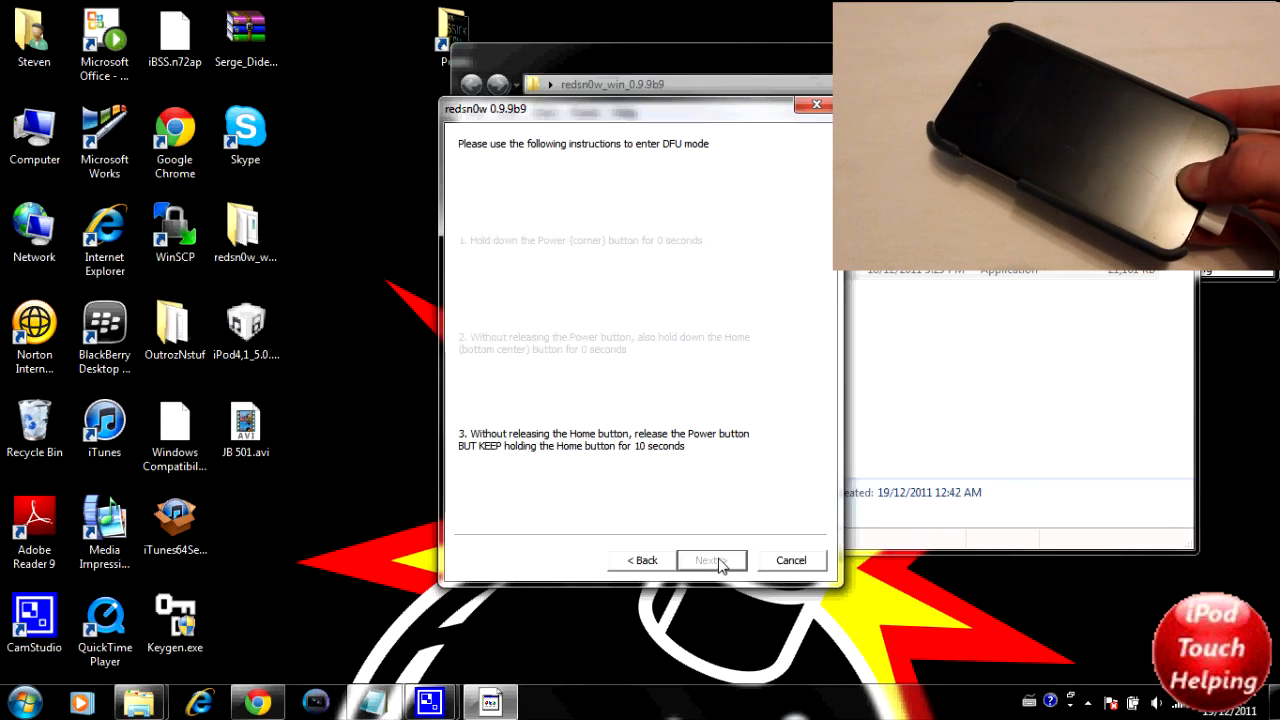
click(710, 560)
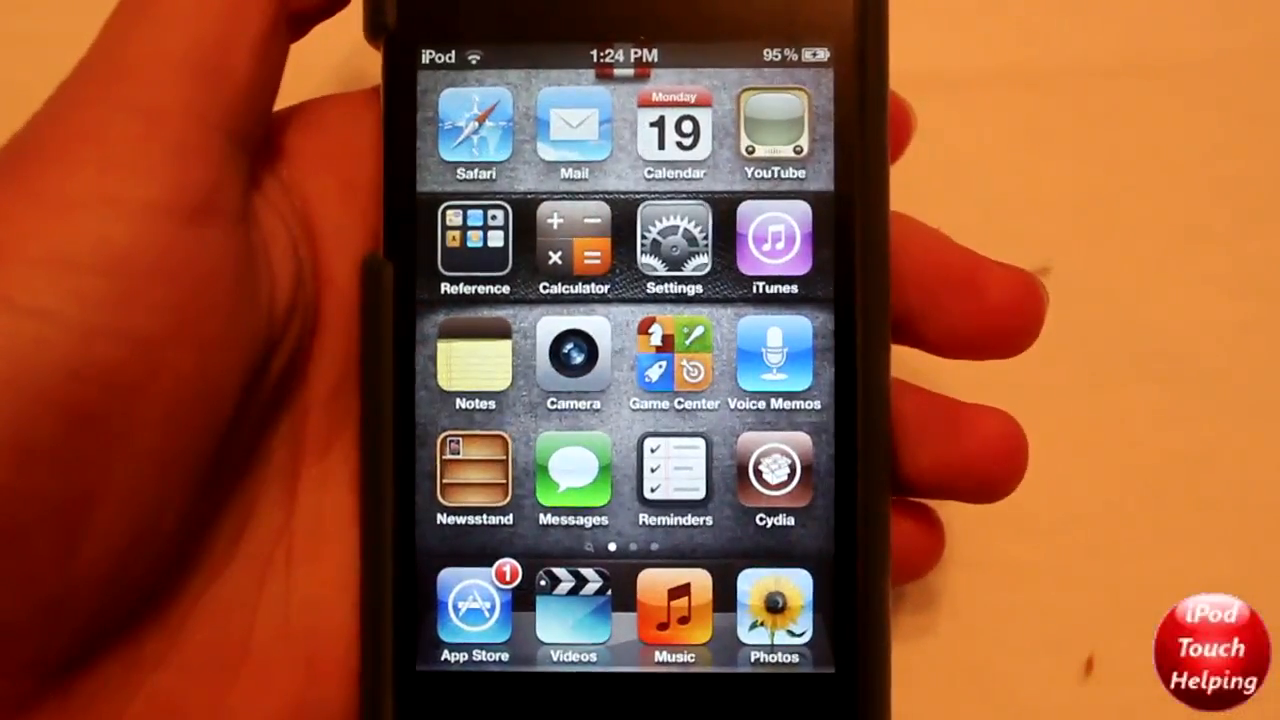
Step: Launch Cydia from the iPod touch home screen
click(773, 475)
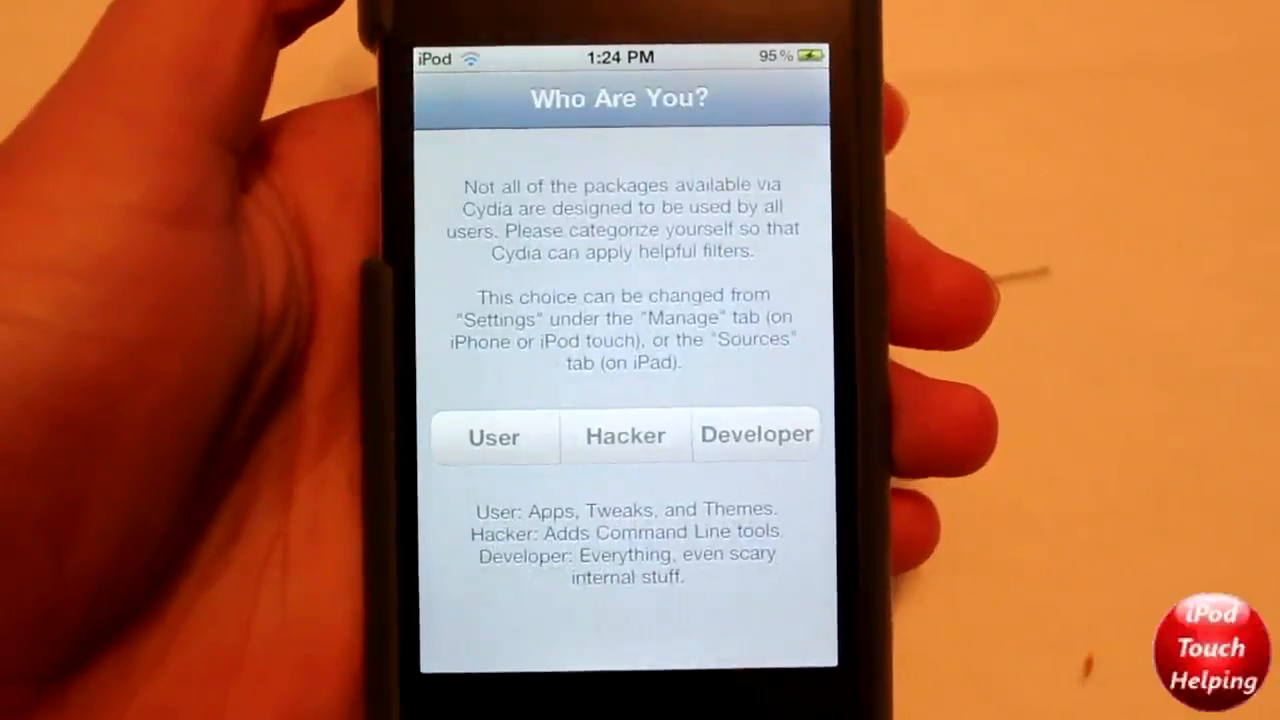